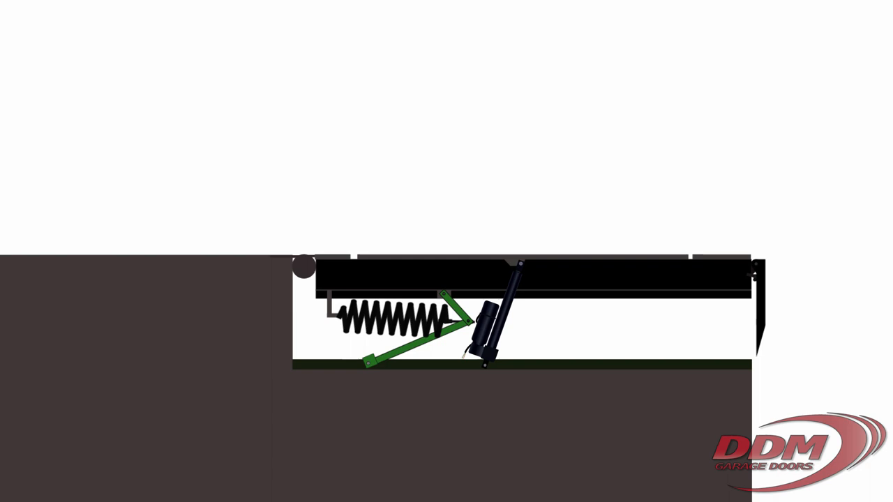
click(225, 115)
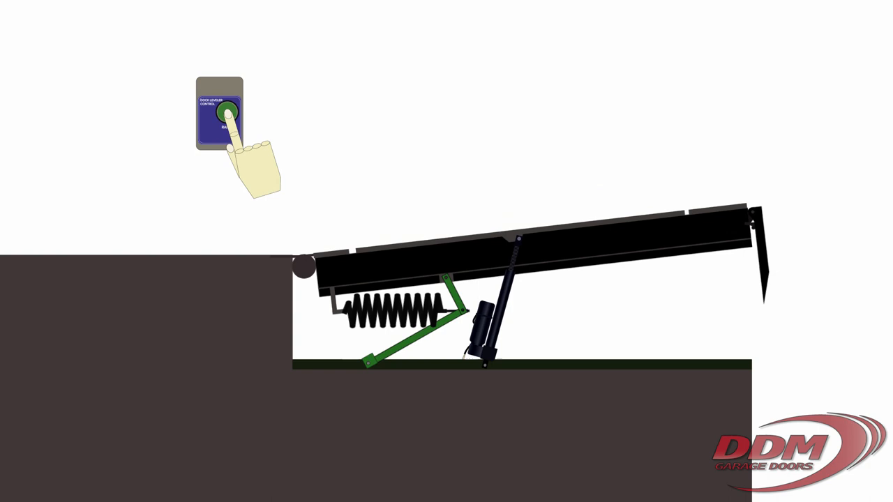